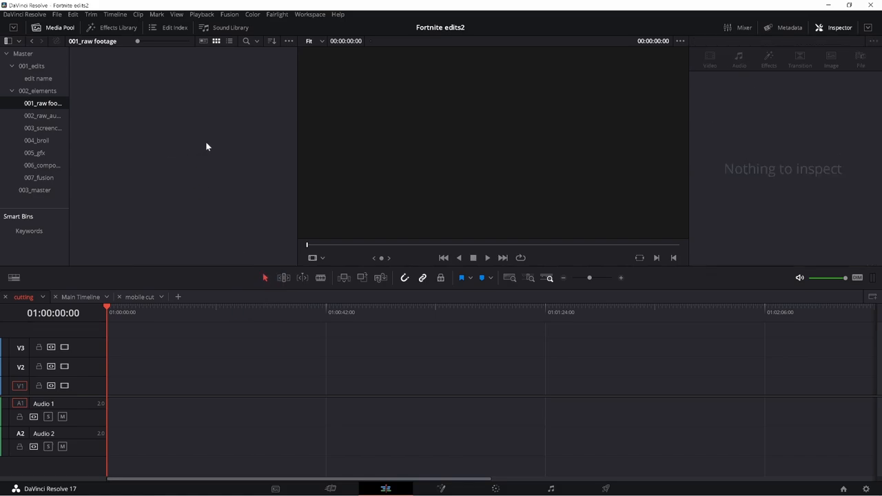
Browse the screencaps, master, edits, elements and raw audio bins, then open 001_raw footage
left_click(42, 128)
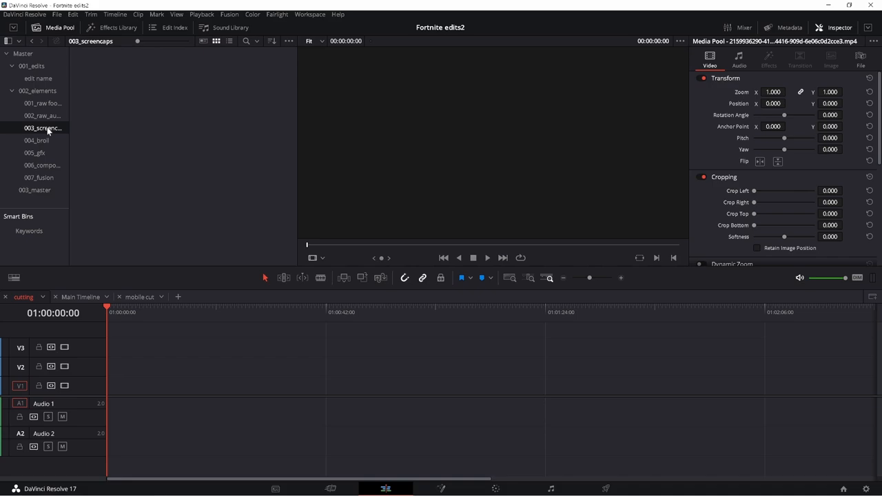
left_click(35, 190)
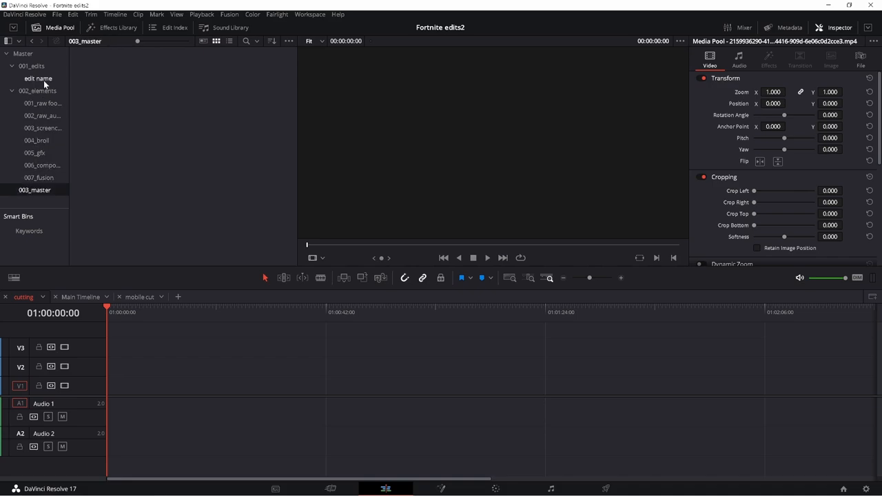
left_click(33, 77)
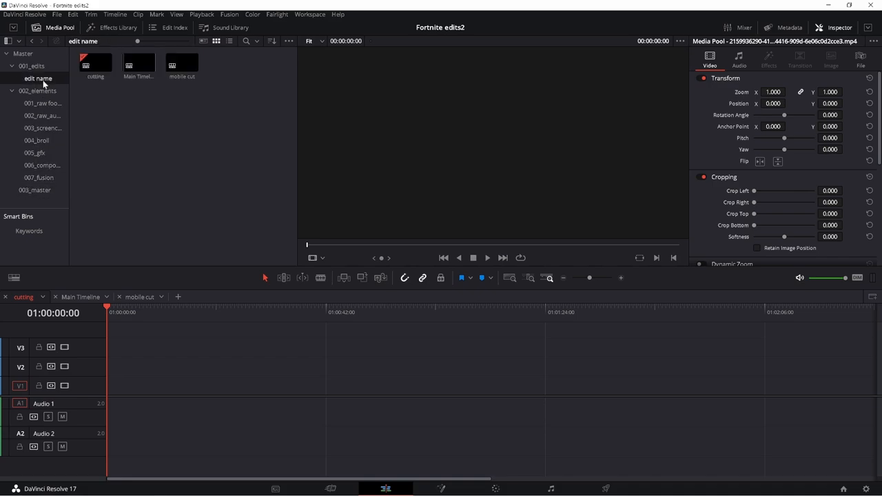
left_click(38, 90)
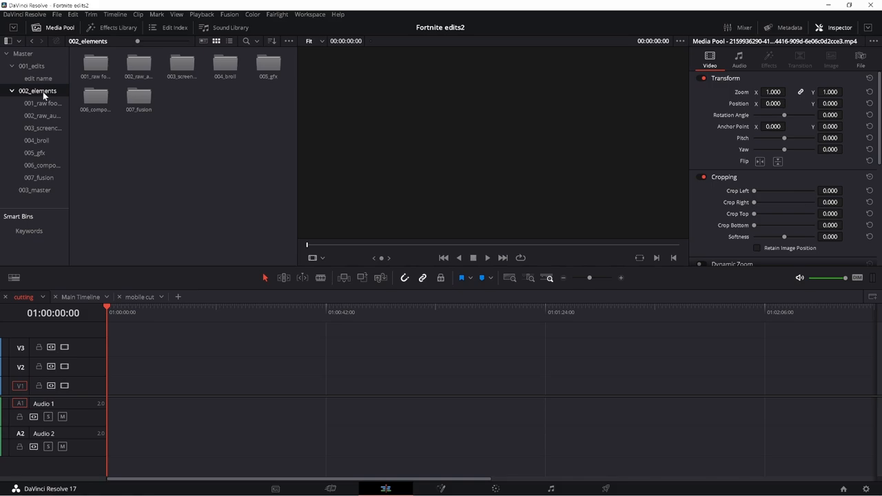
left_click(42, 115)
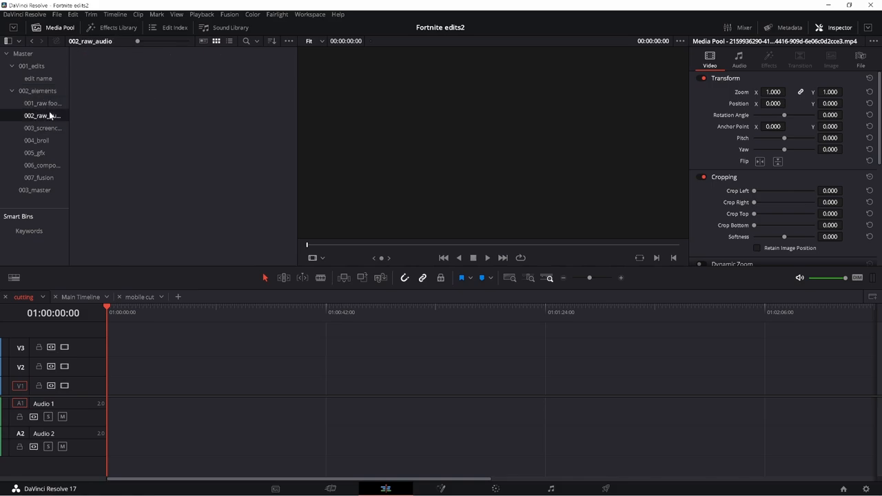
left_click(41, 103)
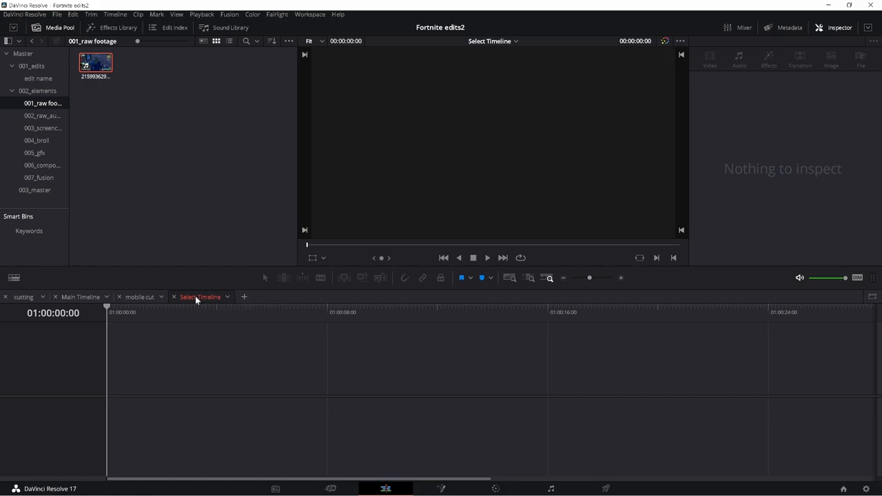
Create a new timeline called 'mobile cut2' with Empty Timeline kept checked
right_click(200, 296)
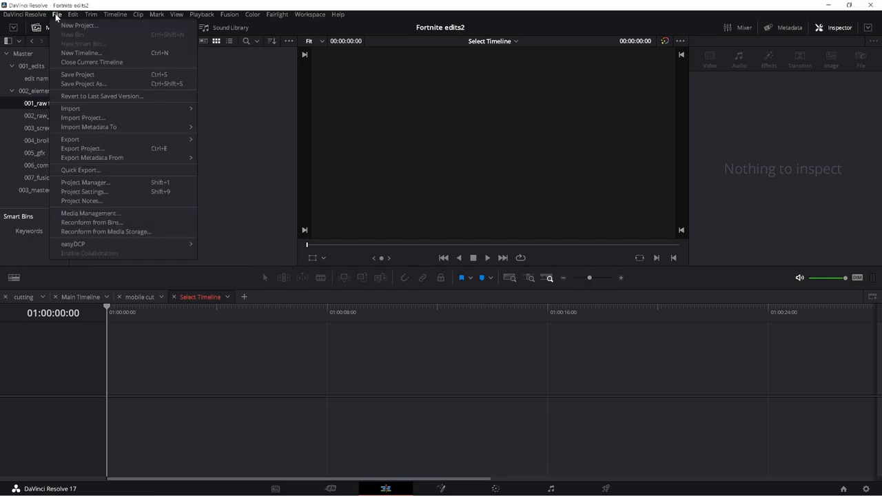
left_click(84, 52)
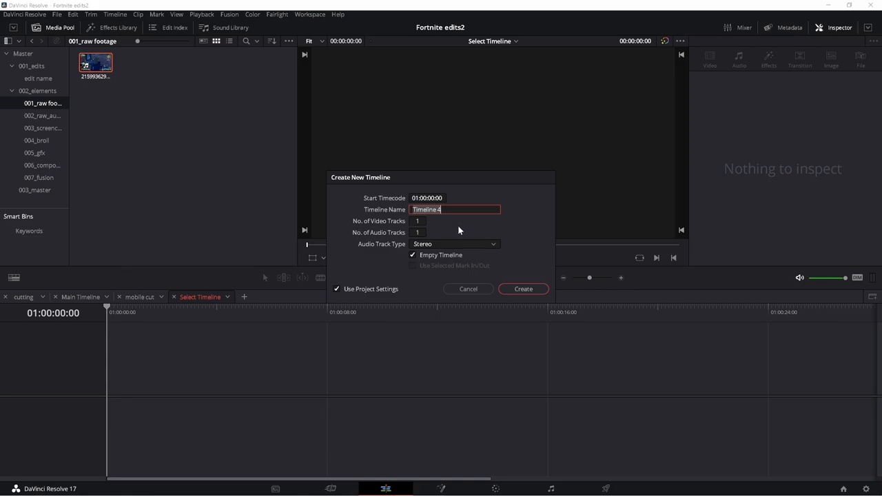
type("mobile cut2")
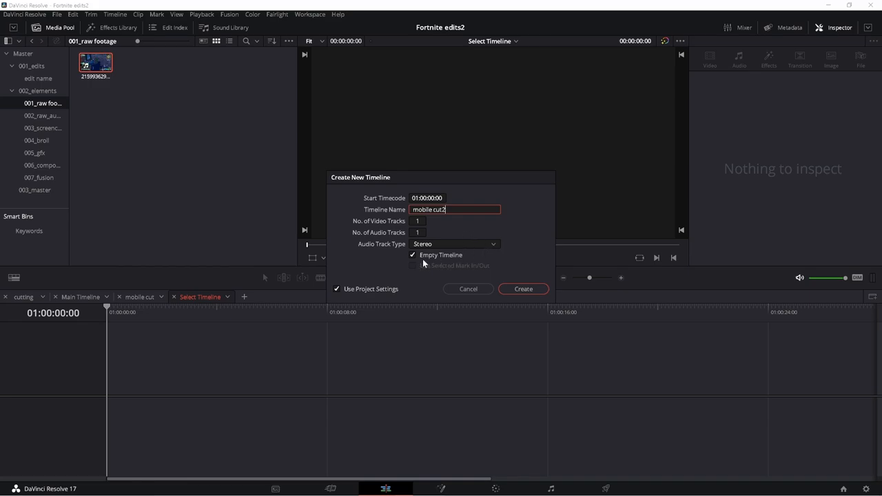
mouse_move(376, 294)
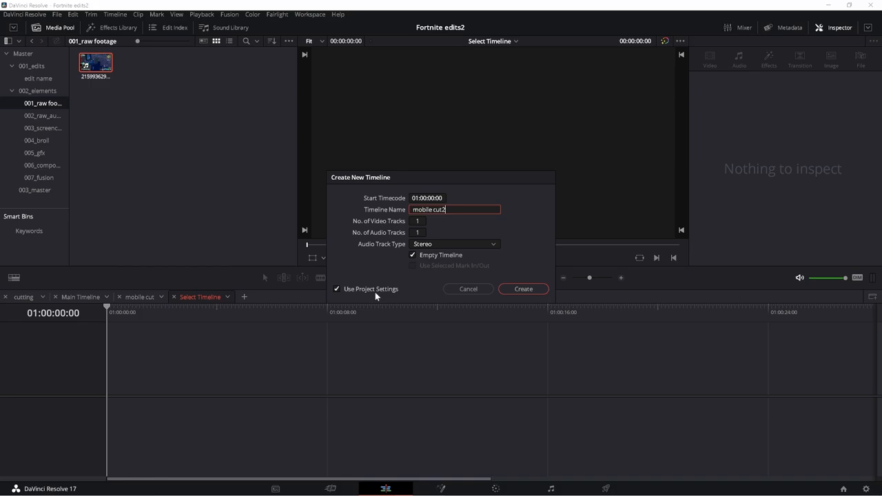
left_click(523, 289)
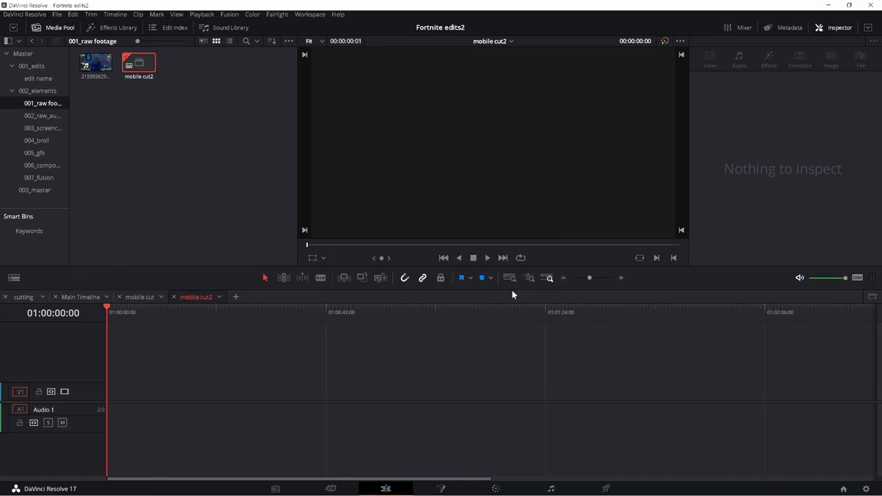
Uncheck Use Project Settings in mobile cut2's Timeline Settings and set resolution to 1080 x 1920
right_click(137, 65)
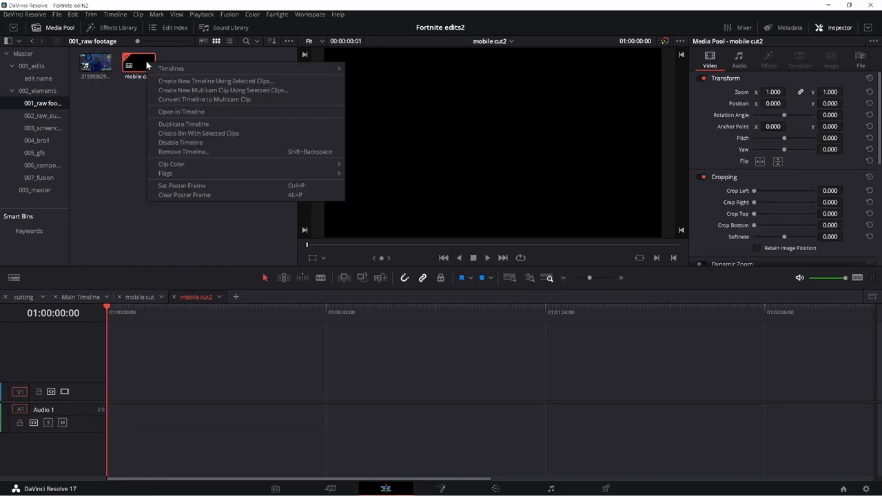
mouse_move(171, 68)
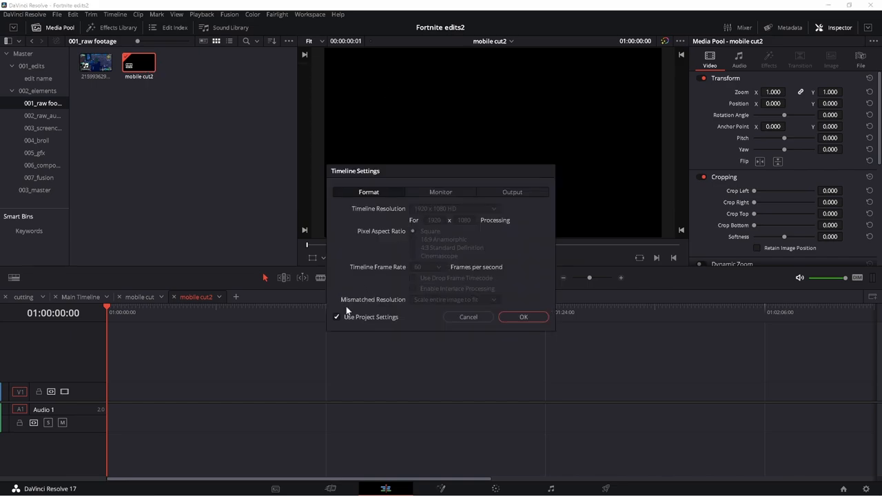
left_click(336, 317)
type("1")
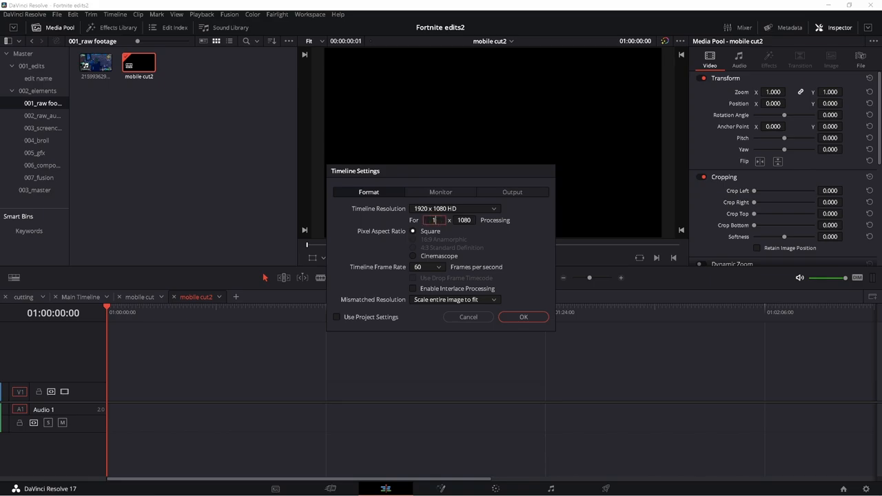
type("080")
left_click(464, 220)
type("1920")
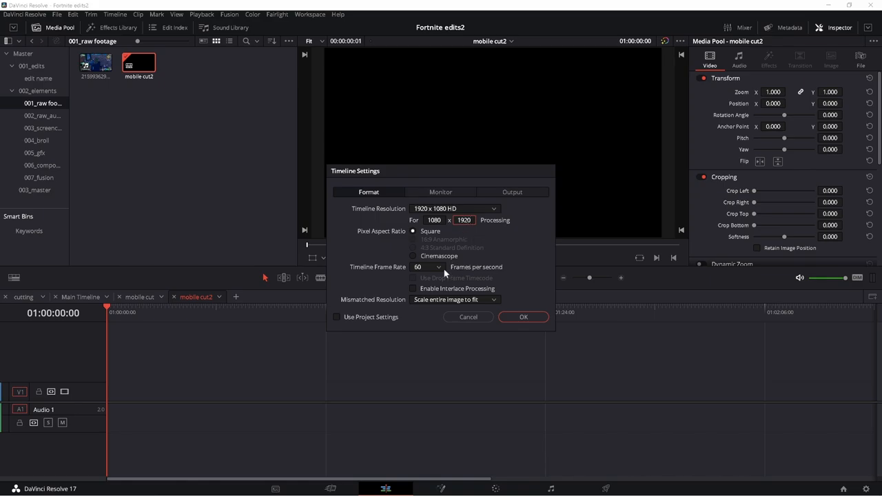
mouse_move(495, 294)
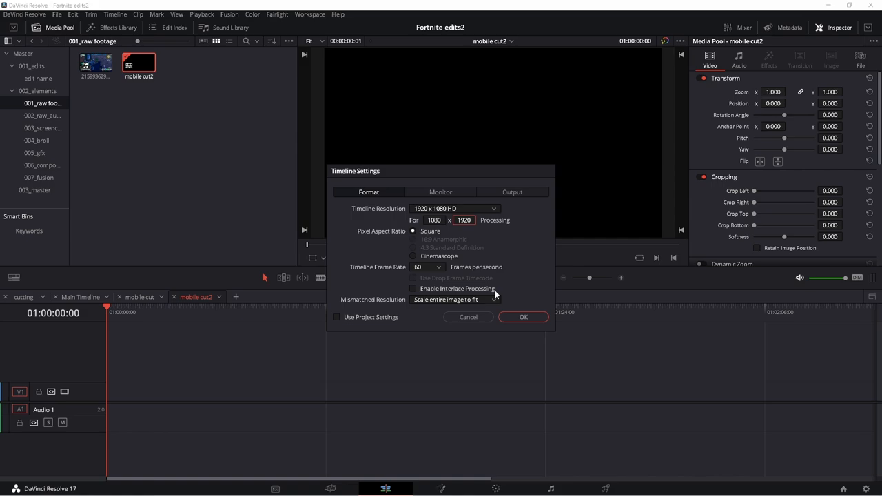
left_click(522, 317)
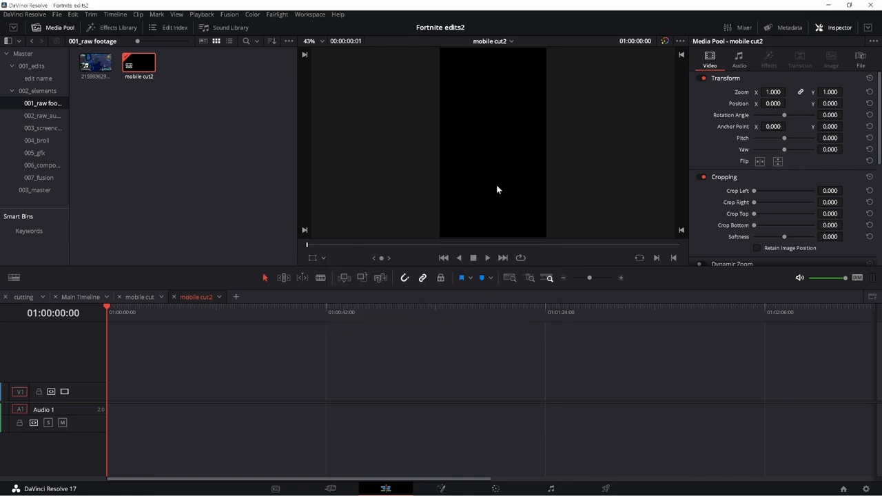
mouse_move(649, 132)
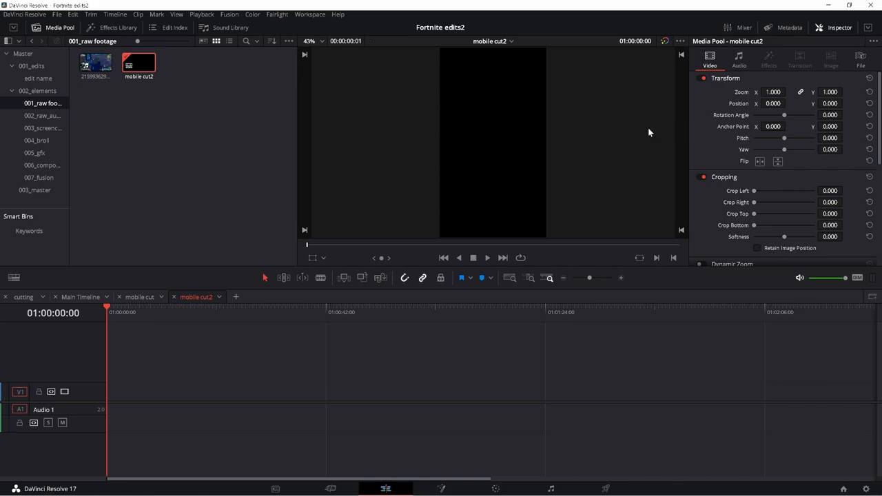
Deselect mobile cut2 and bring up the mobile cut timeline with its three gameplay clips
left_click(140, 297)
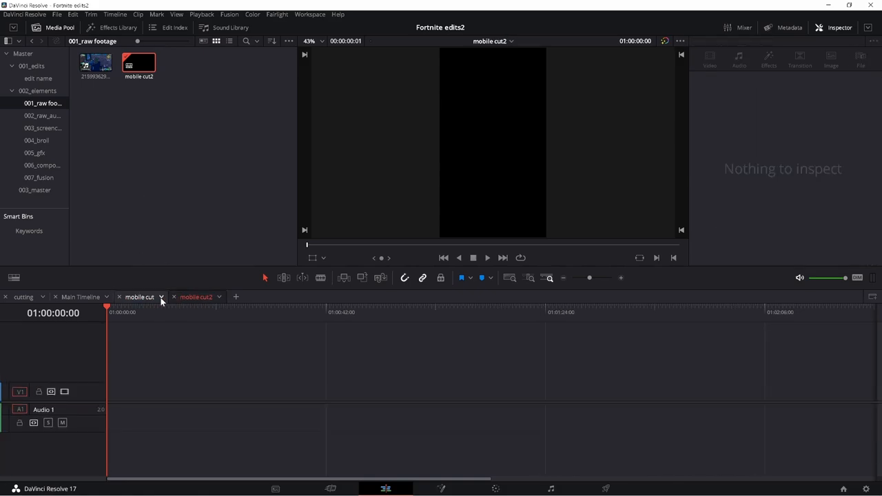
left_click(140, 297)
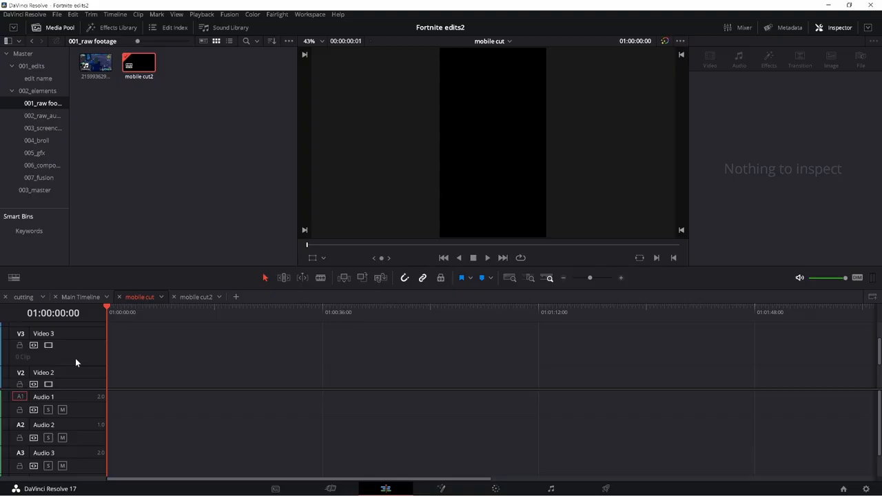
left_click(95, 67)
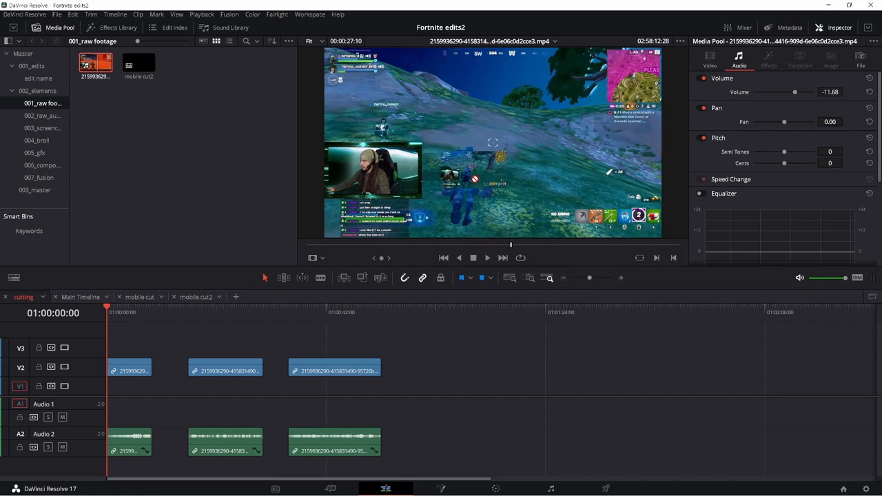
Drag a fourth gameplay section into the cutting timeline
left_click_drag(334, 370, 402, 376)
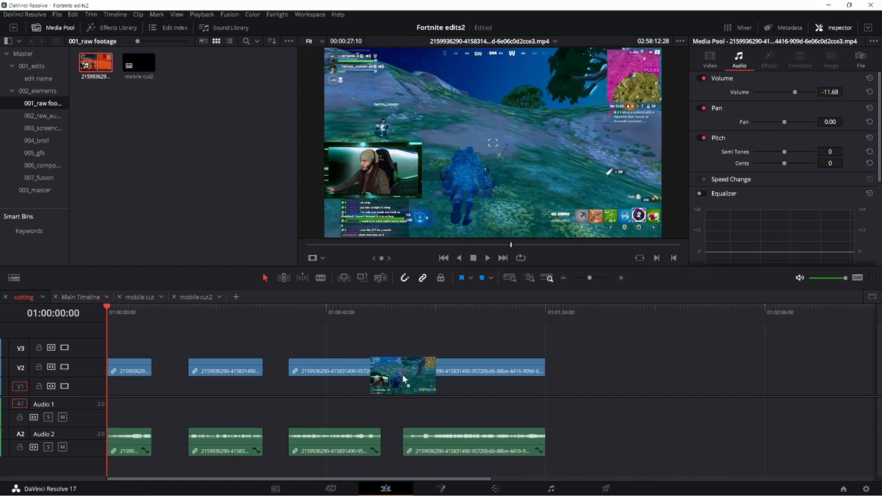
left_click(138, 296)
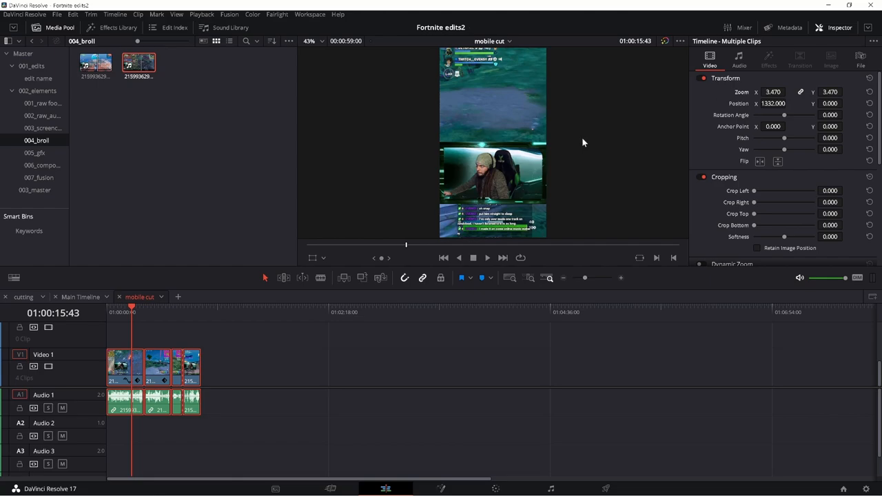
mouse_move(599, 178)
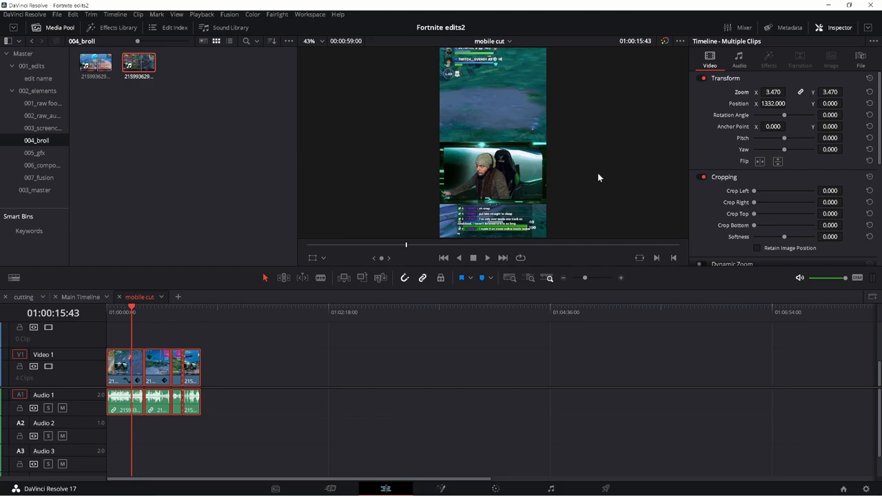
mouse_move(615, 167)
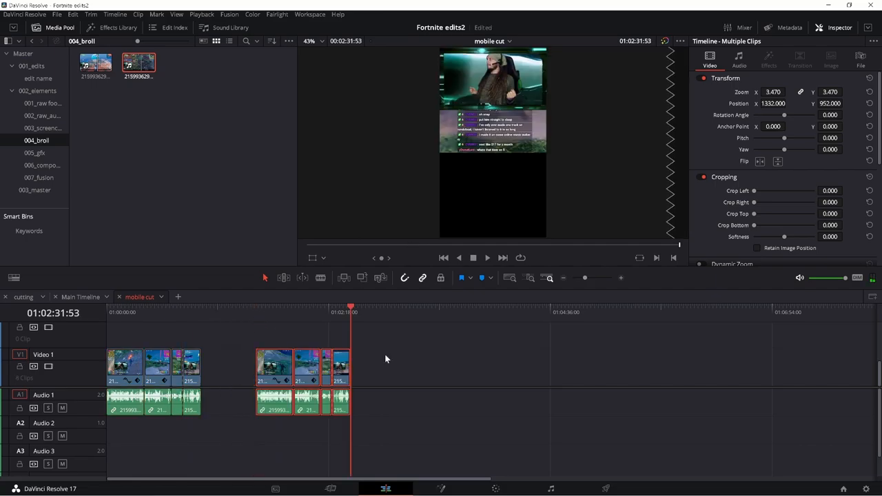
mouse_move(554, 350)
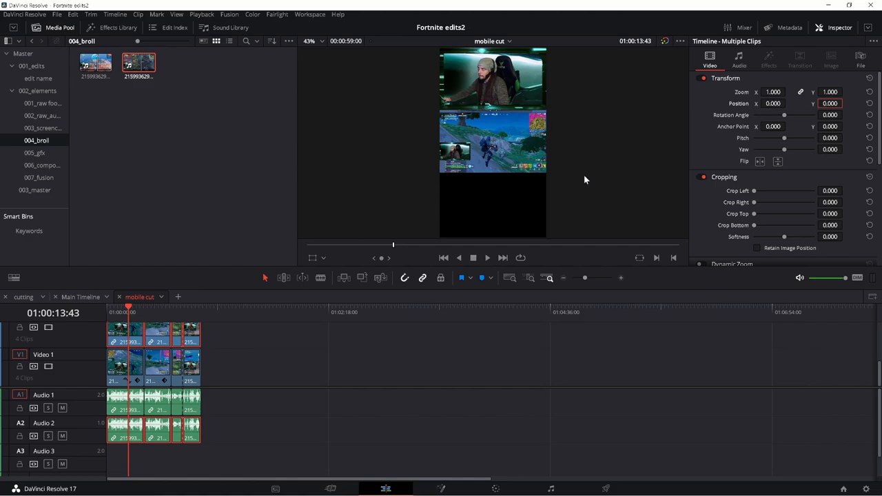
Give the V2 clips Zoom 2.380, Position Y -235 and Crop Top 64.920, then deselect
left_click(774, 91)
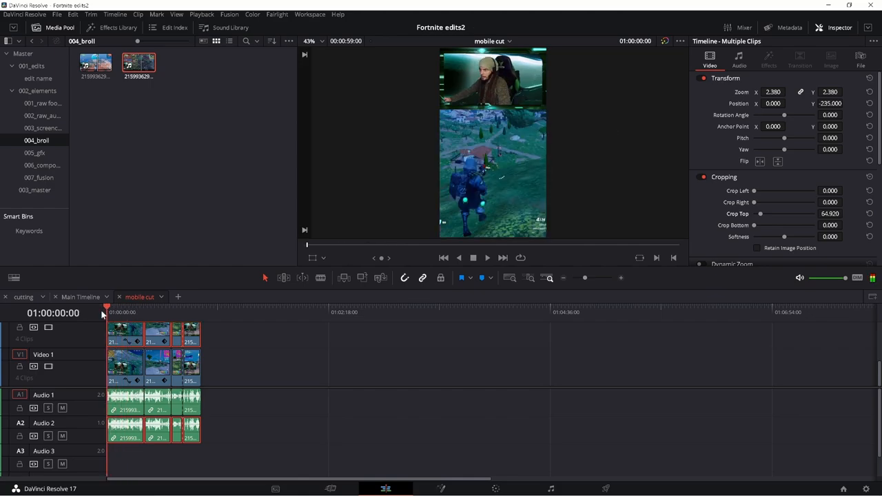
left_click(486, 258)
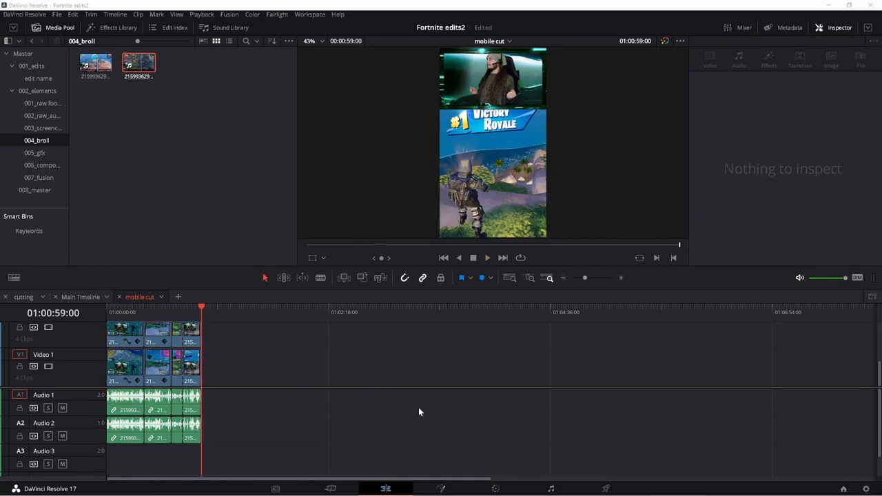
On the Deliver page, add the first short to the queue with filename 'Power Fists of Fury'
left_click(605, 488)
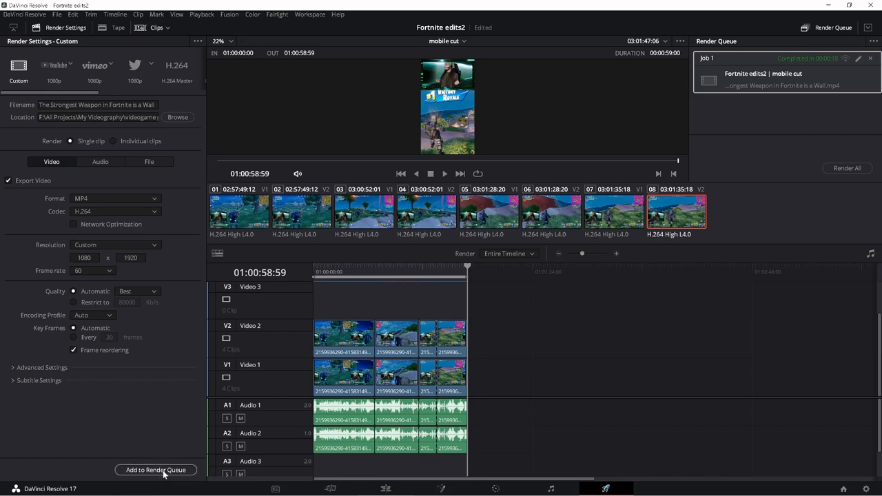
left_click(155, 470)
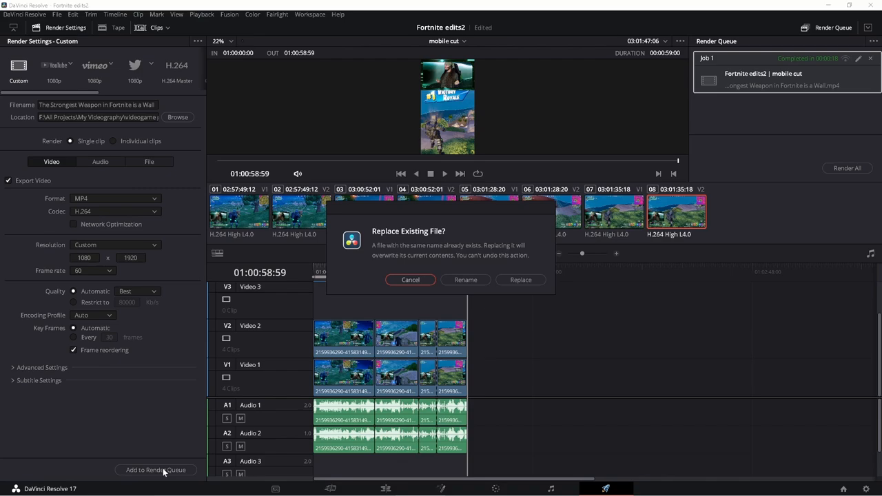
mouse_move(447, 316)
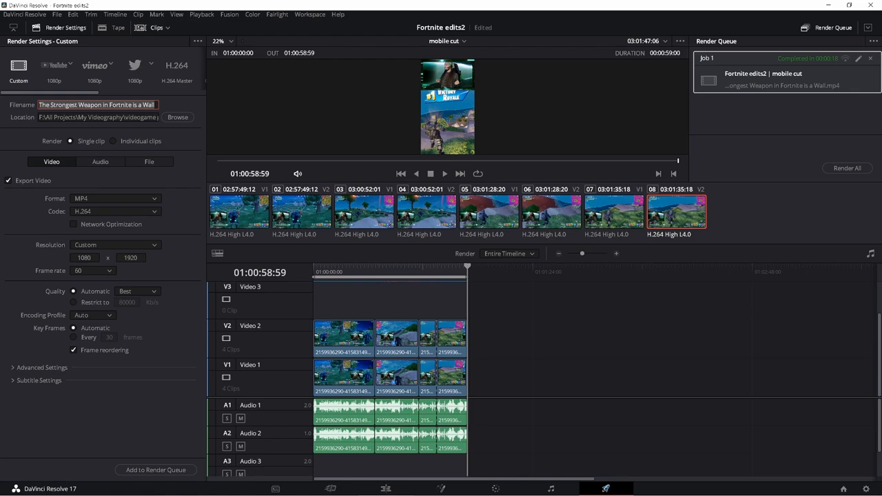
type("Power Fists of fury")
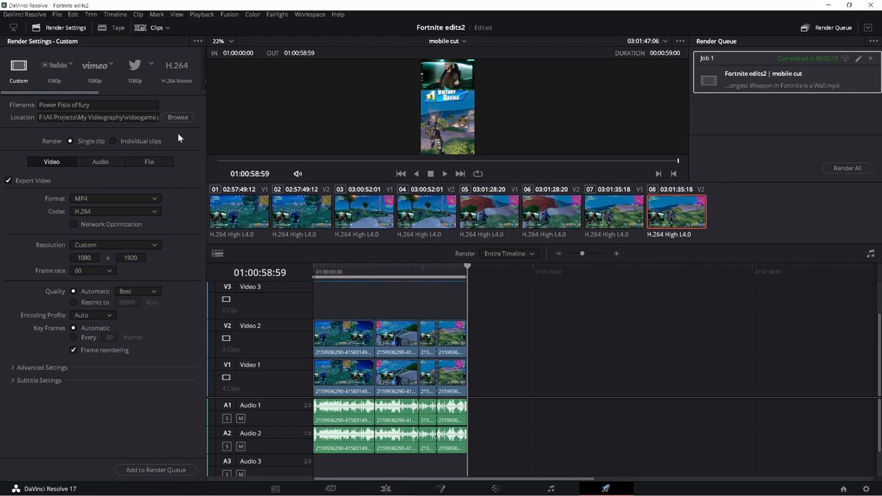
left_click(82, 104)
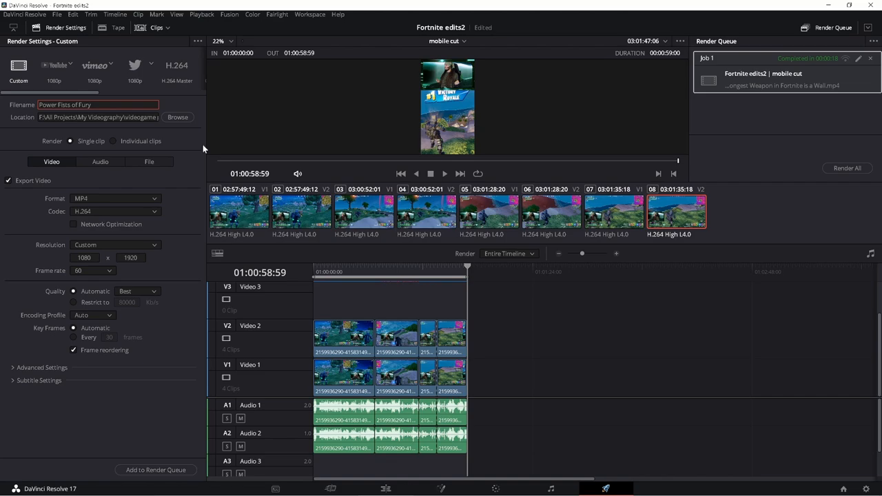
left_click(155, 470)
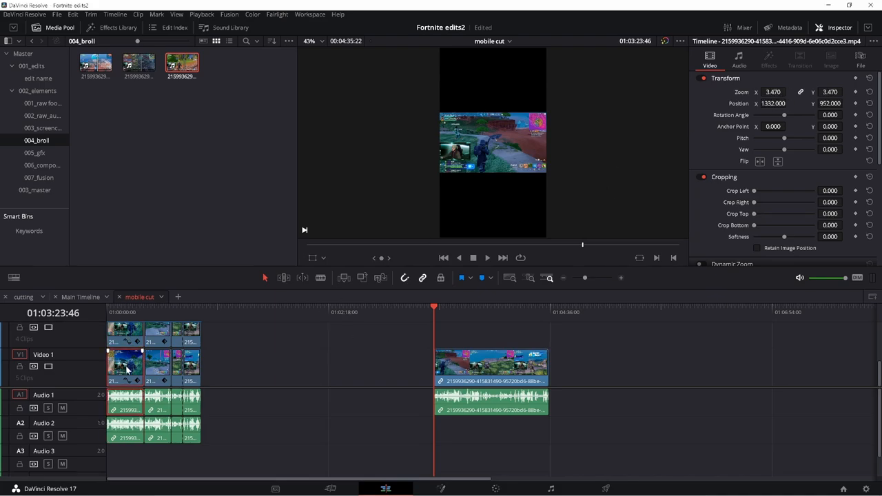
mouse_move(137, 370)
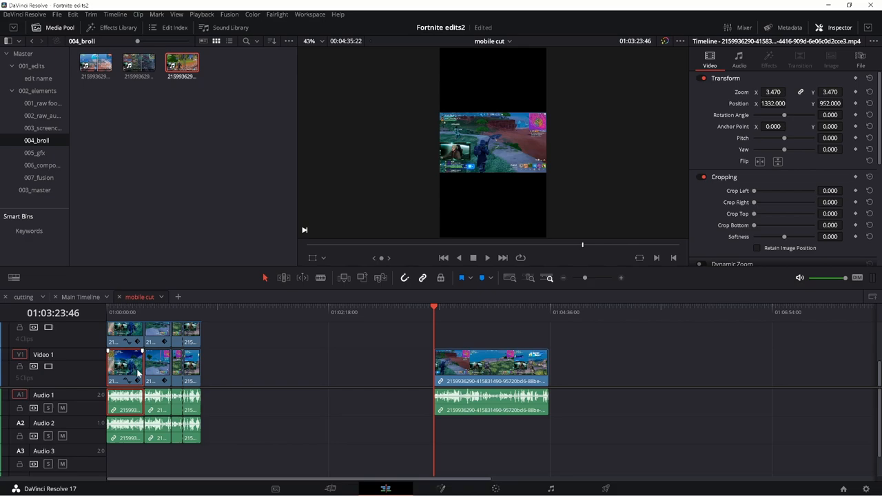
Set the new gameplay clip's Zoom to 3.470 and Position to X 1332, Y 952
left_click(772, 91)
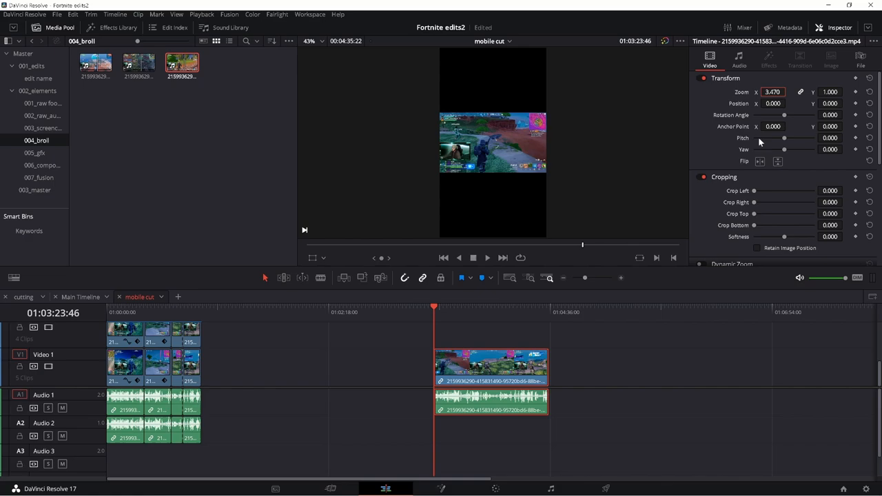
type("3.470")
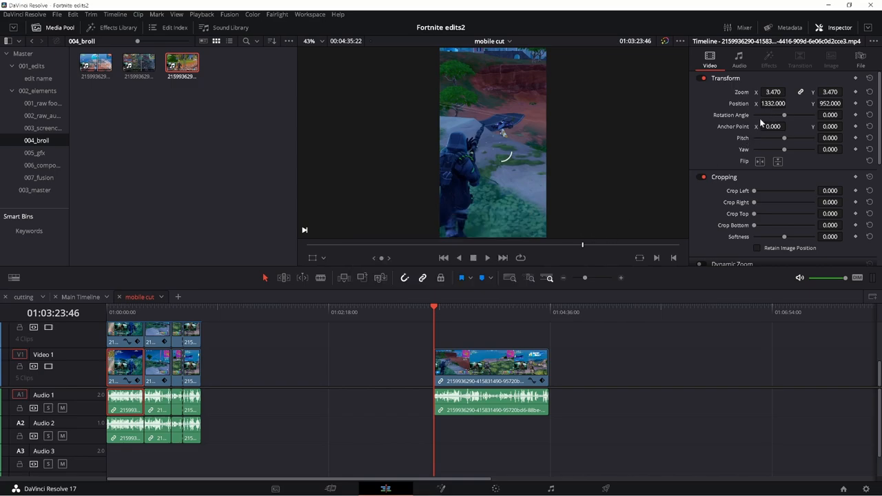
left_click(771, 103)
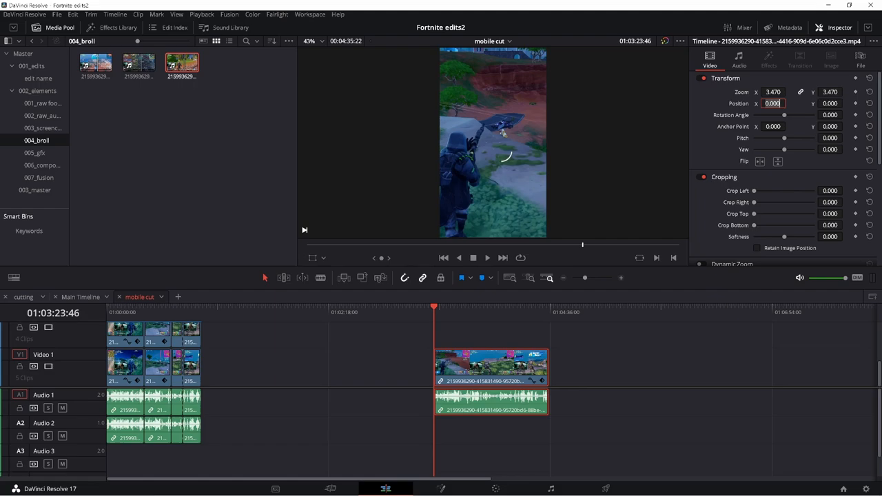
type("1332.000")
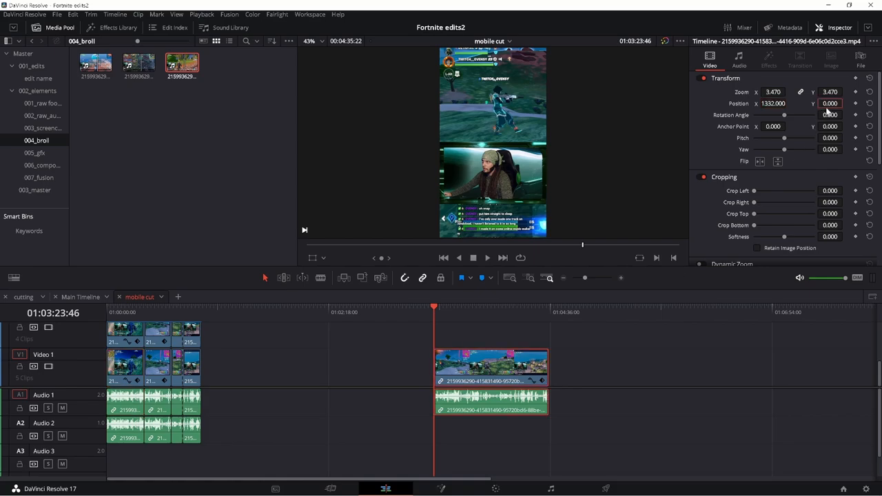
type("952.000")
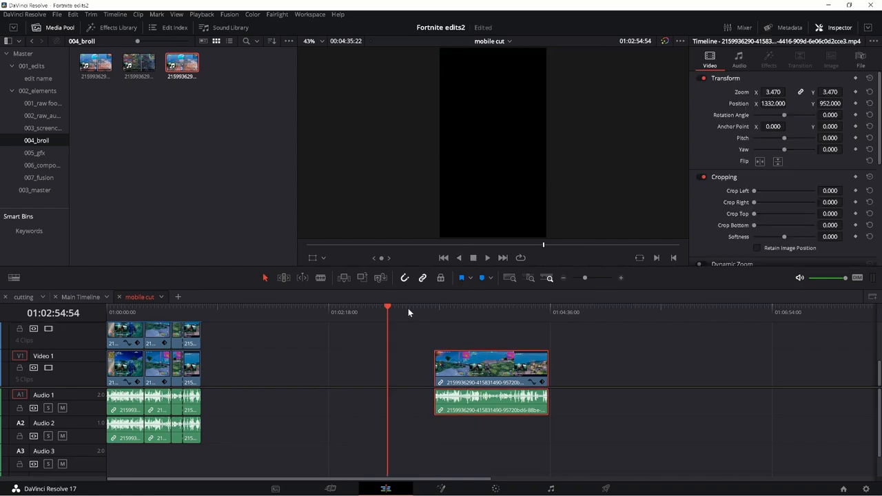
left_click(568, 305)
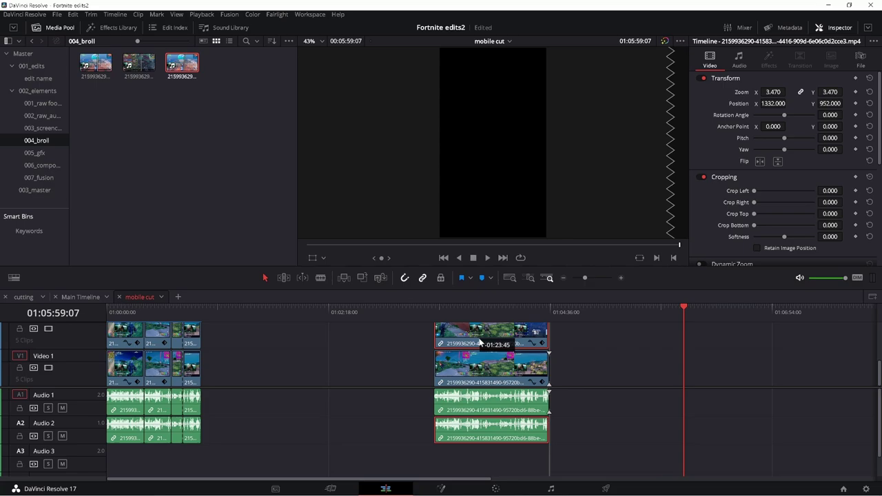
Duplicate the clip onto V2 as the cropped webcam layer and reset its Position X to 0
left_click(461, 312)
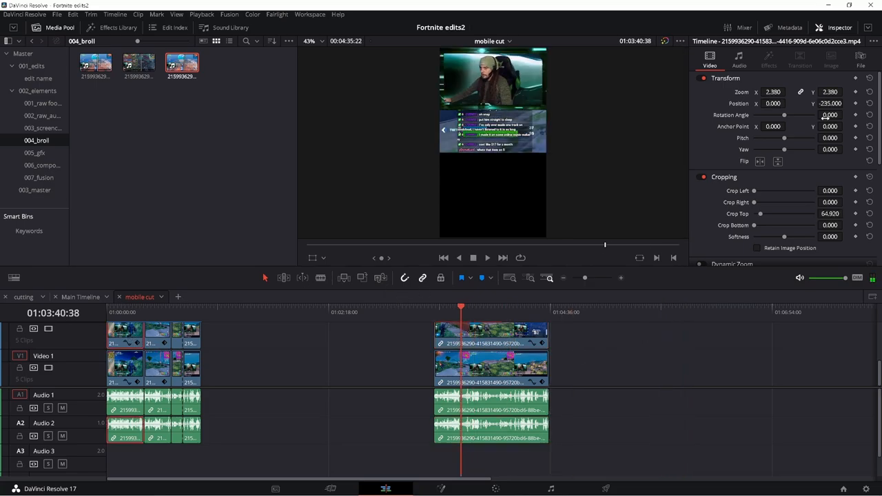
left_click(771, 92)
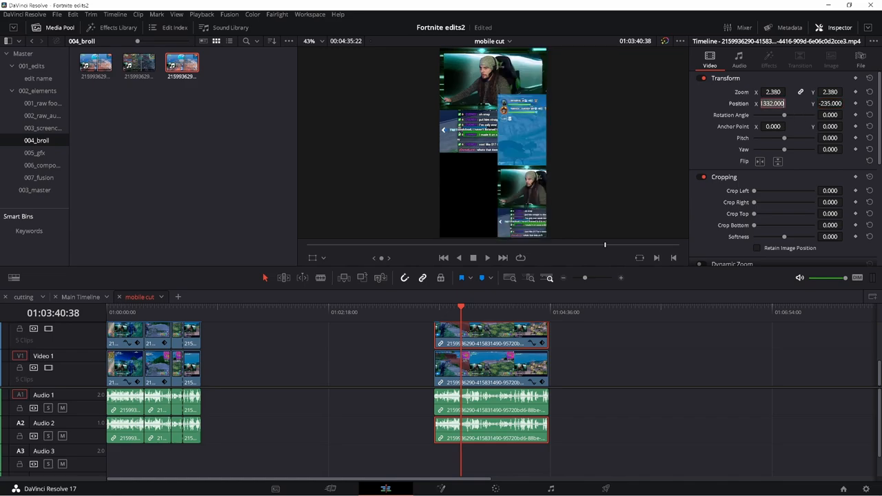
type("0.000")
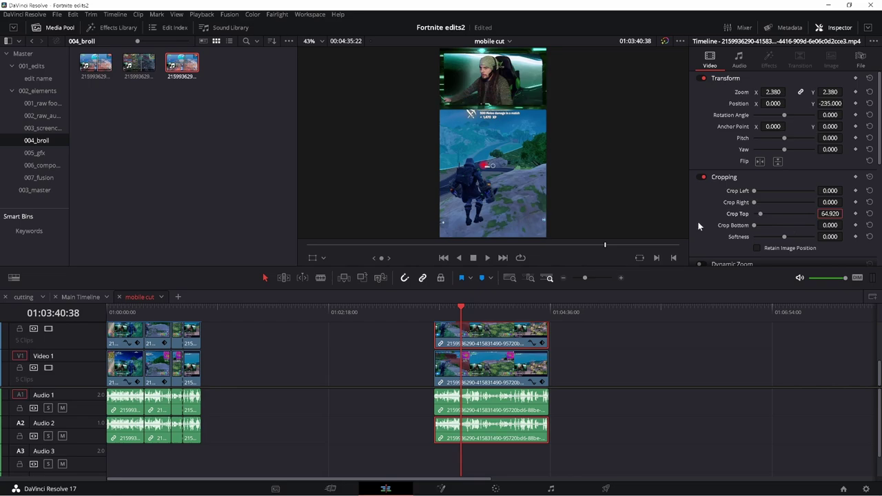
left_click(452, 312)
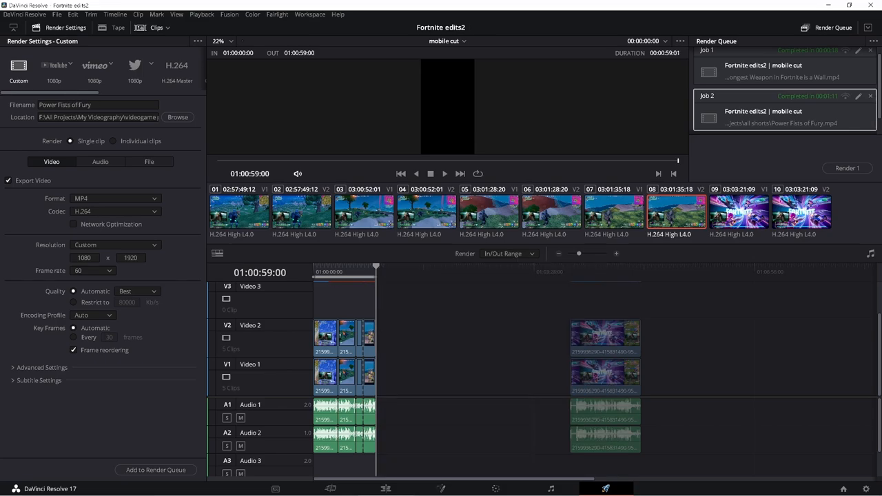
mouse_move(173, 381)
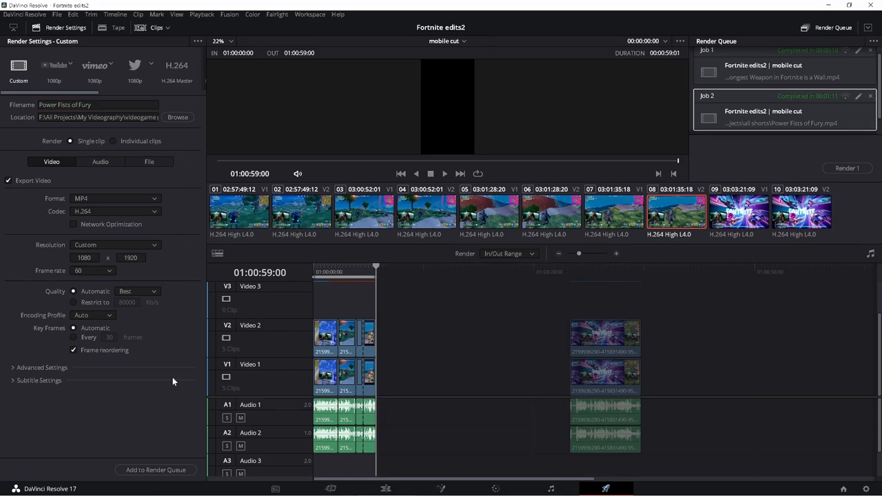
Add the 'Power Fists of Fury eg' job and resolve the Replace Existing File conflict
left_click(156, 471)
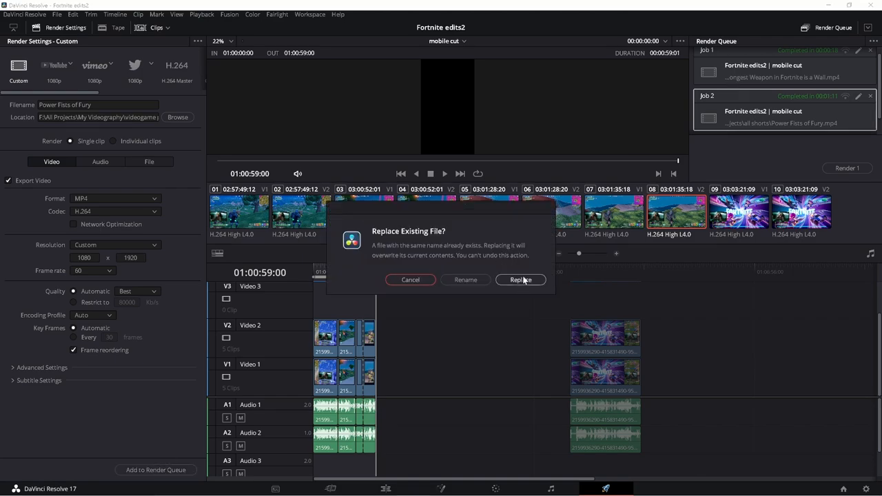
left_click(521, 279)
type(" eg")
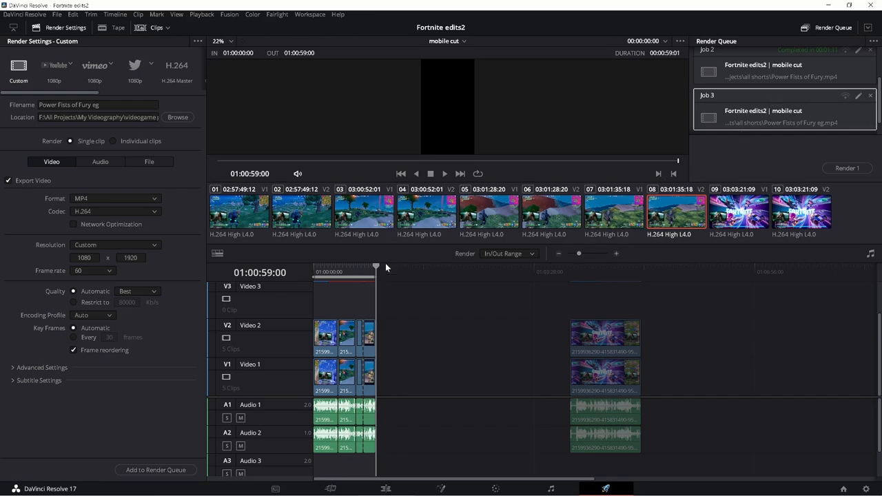
Select the second short's clip, name the job 'Fortnite Lobby Rap', and render it
left_click(569, 268)
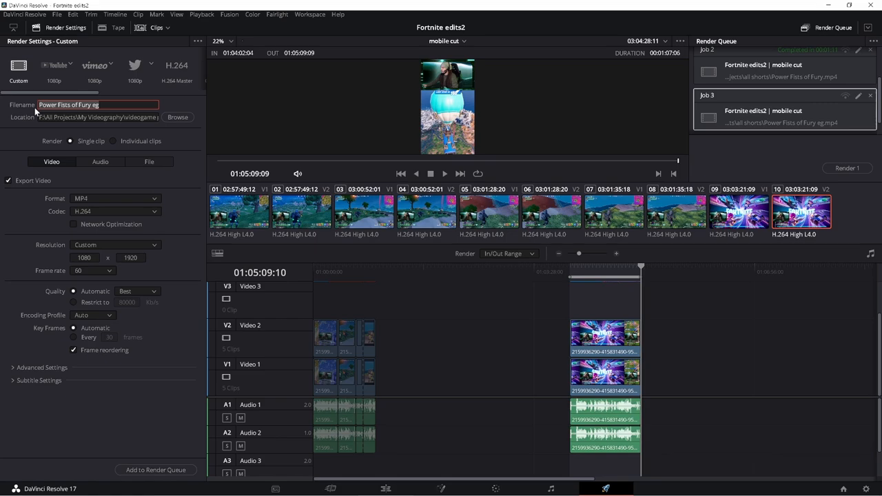
type("Fortnite Lobby Rap")
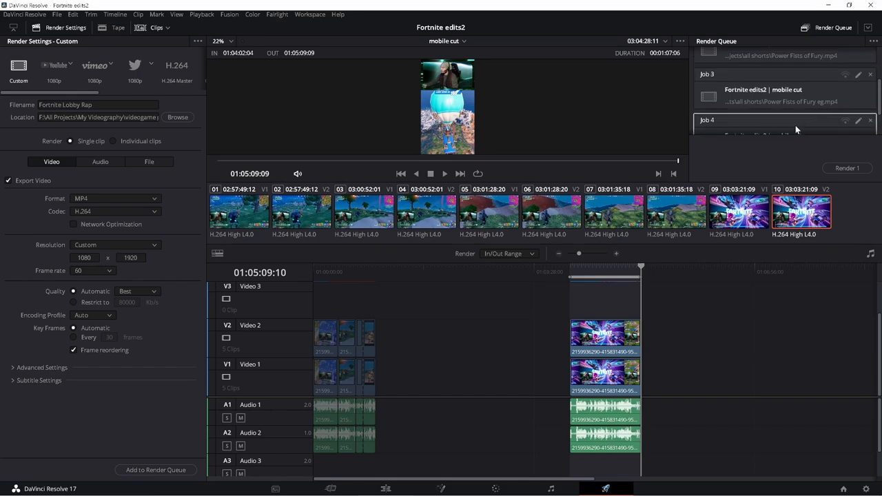
mouse_move(807, 88)
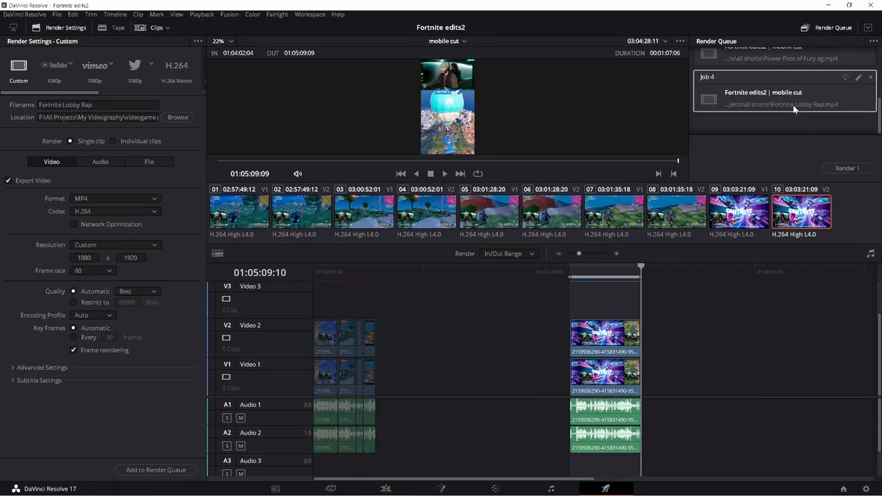
left_click(847, 168)
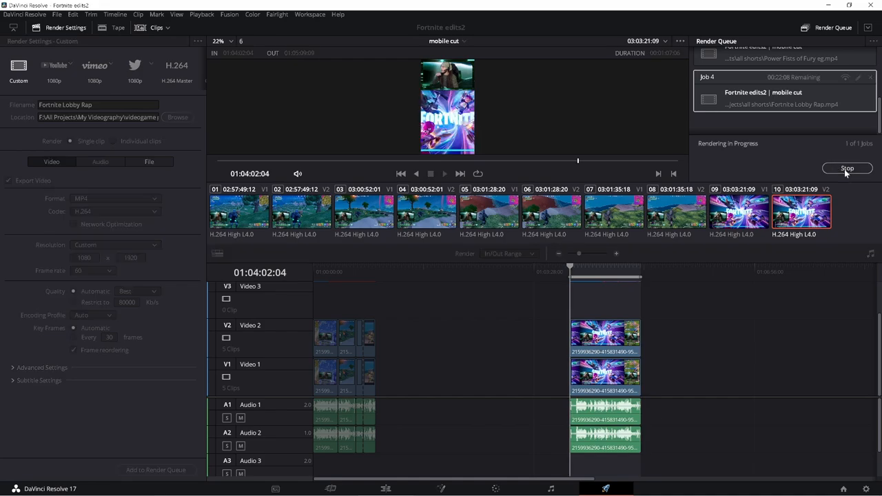